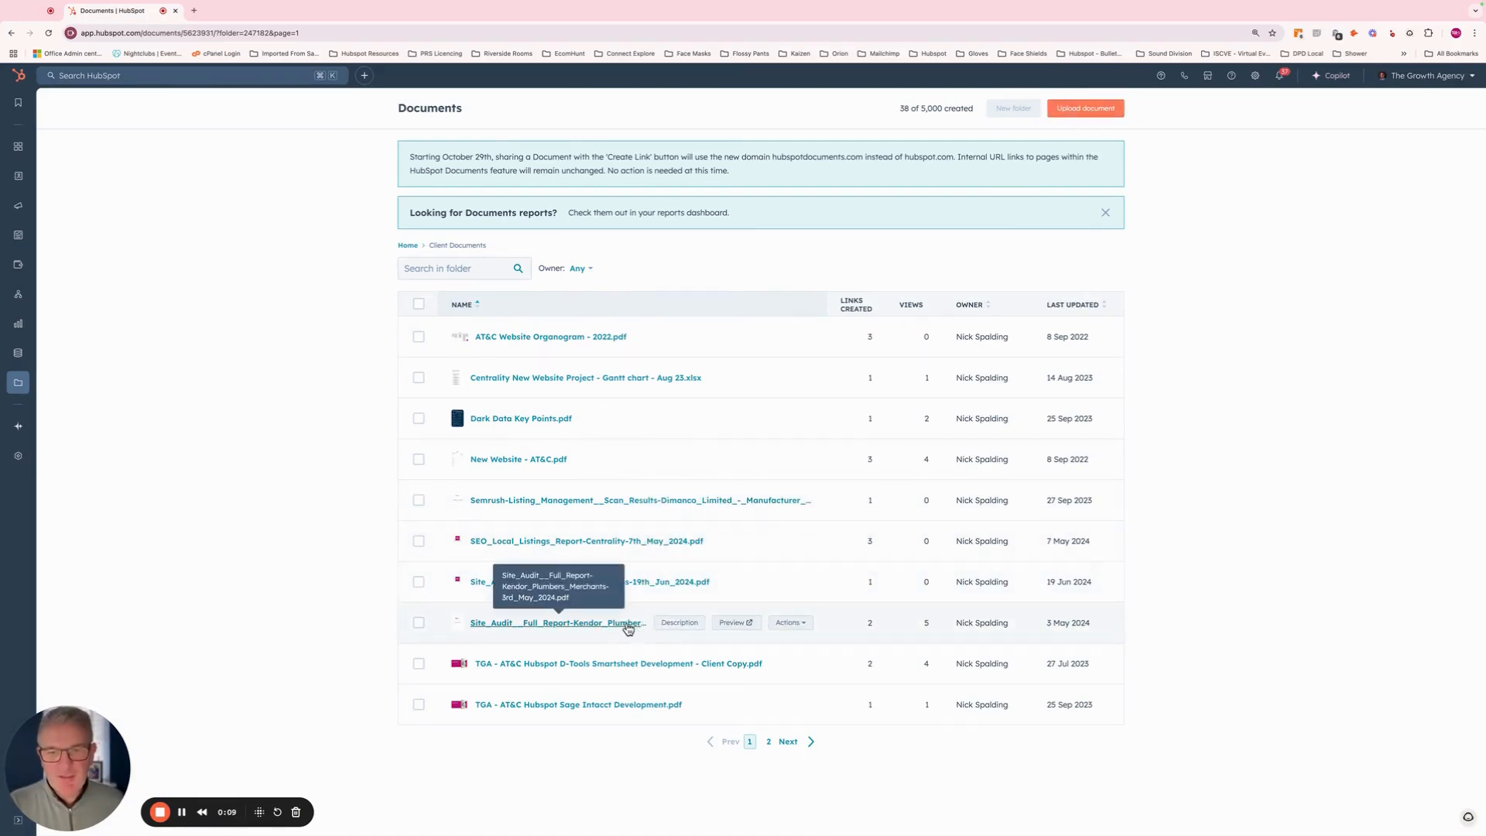
Step: Preview the Kendor site audit PDF in a new tab, then go back to the Documents tab
{"action": "left_click", "coordinate": [789, 622]}
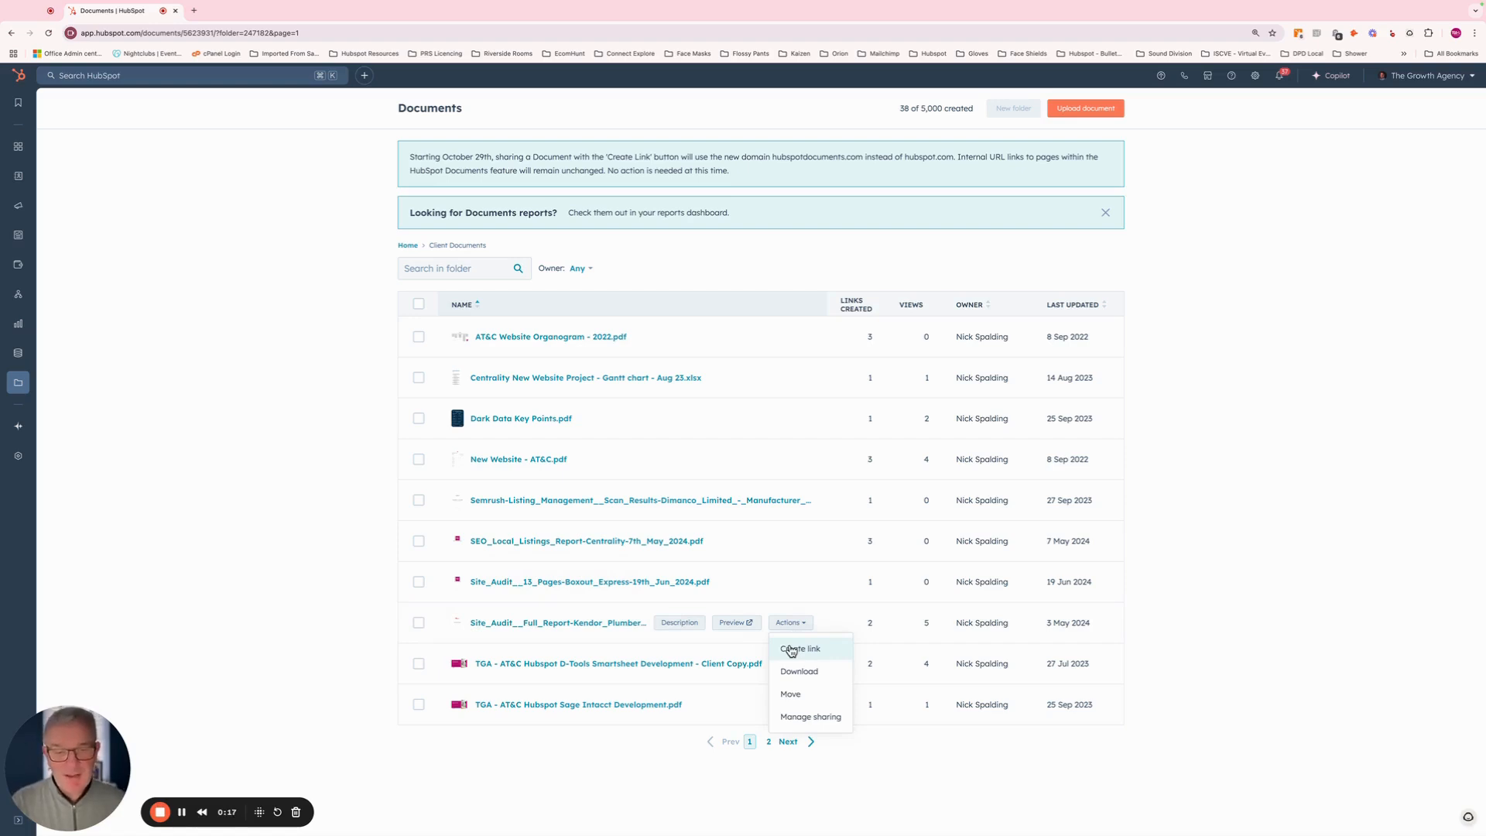
{"action": "left_click", "coordinate": [735, 622]}
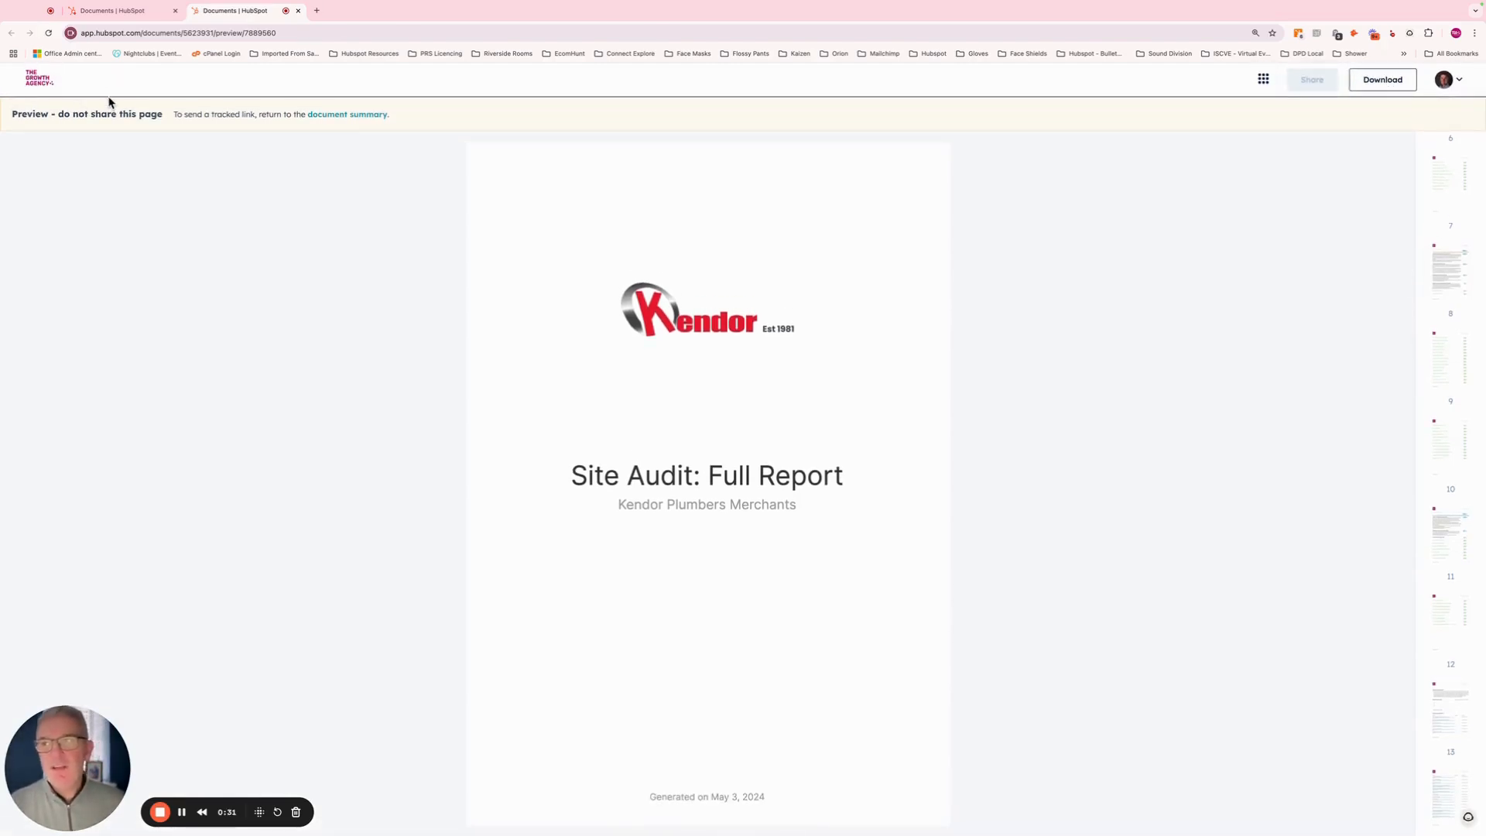
{"action": "left_click", "coordinate": [113, 10]}
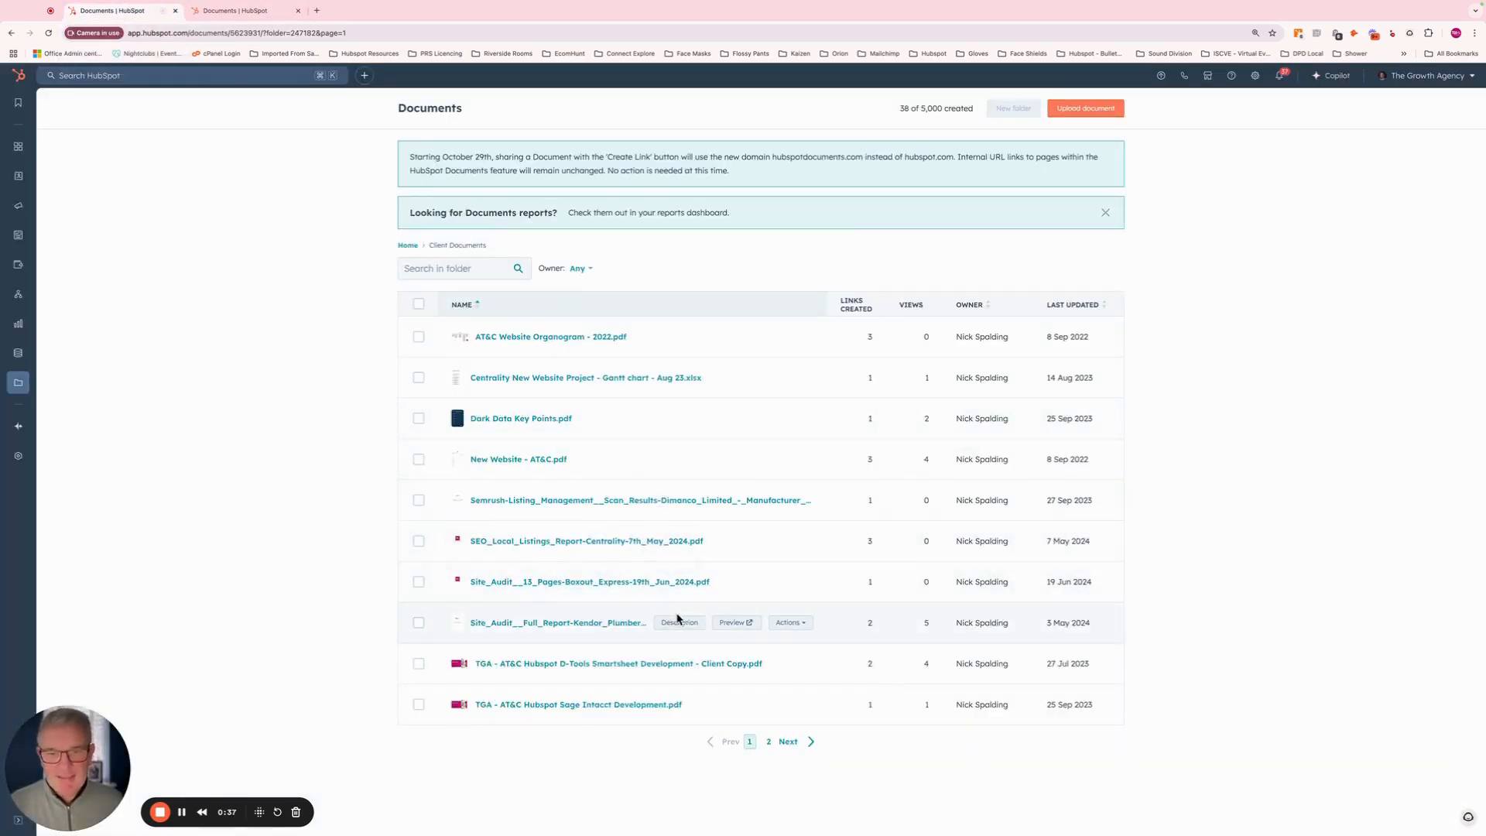
Step: Review the first Kendor visitor's per-page session timings, then start a share link for the eBook PDF
{"action": "left_click", "coordinate": [557, 623]}
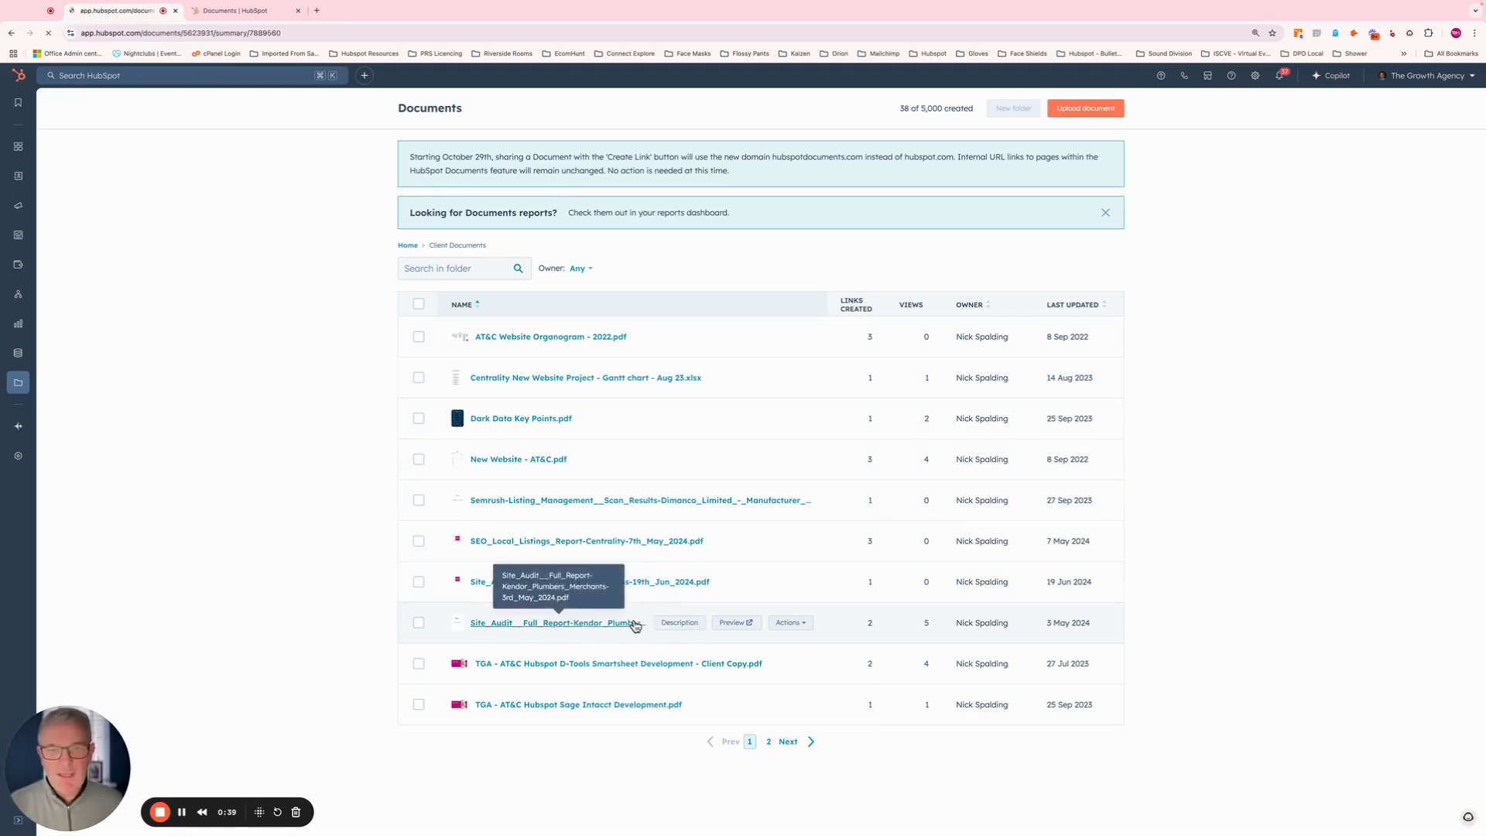
{"action": "left_click", "coordinate": [552, 622]}
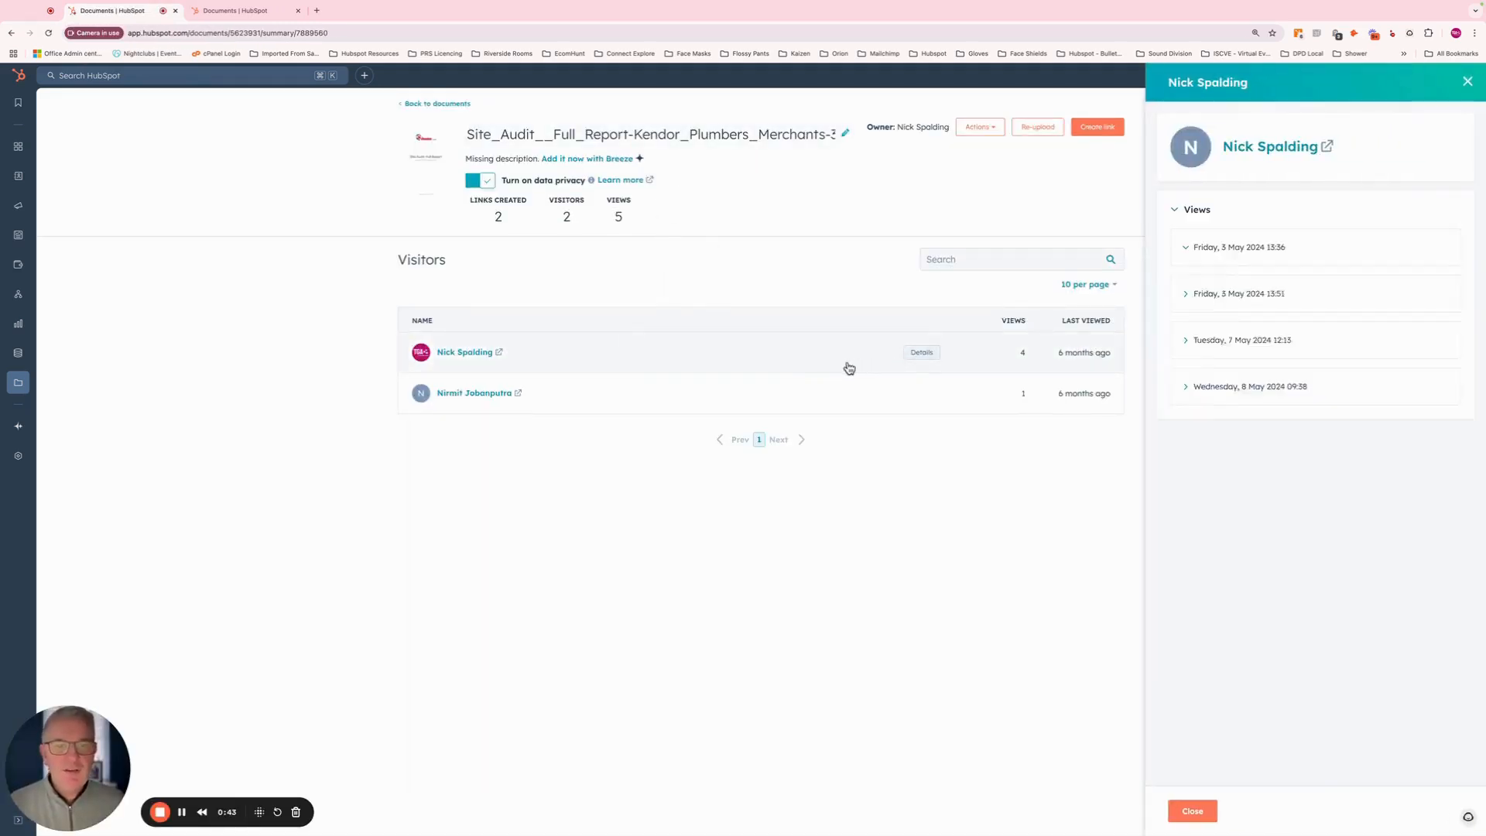
{"action": "left_click", "coordinate": [1236, 247]}
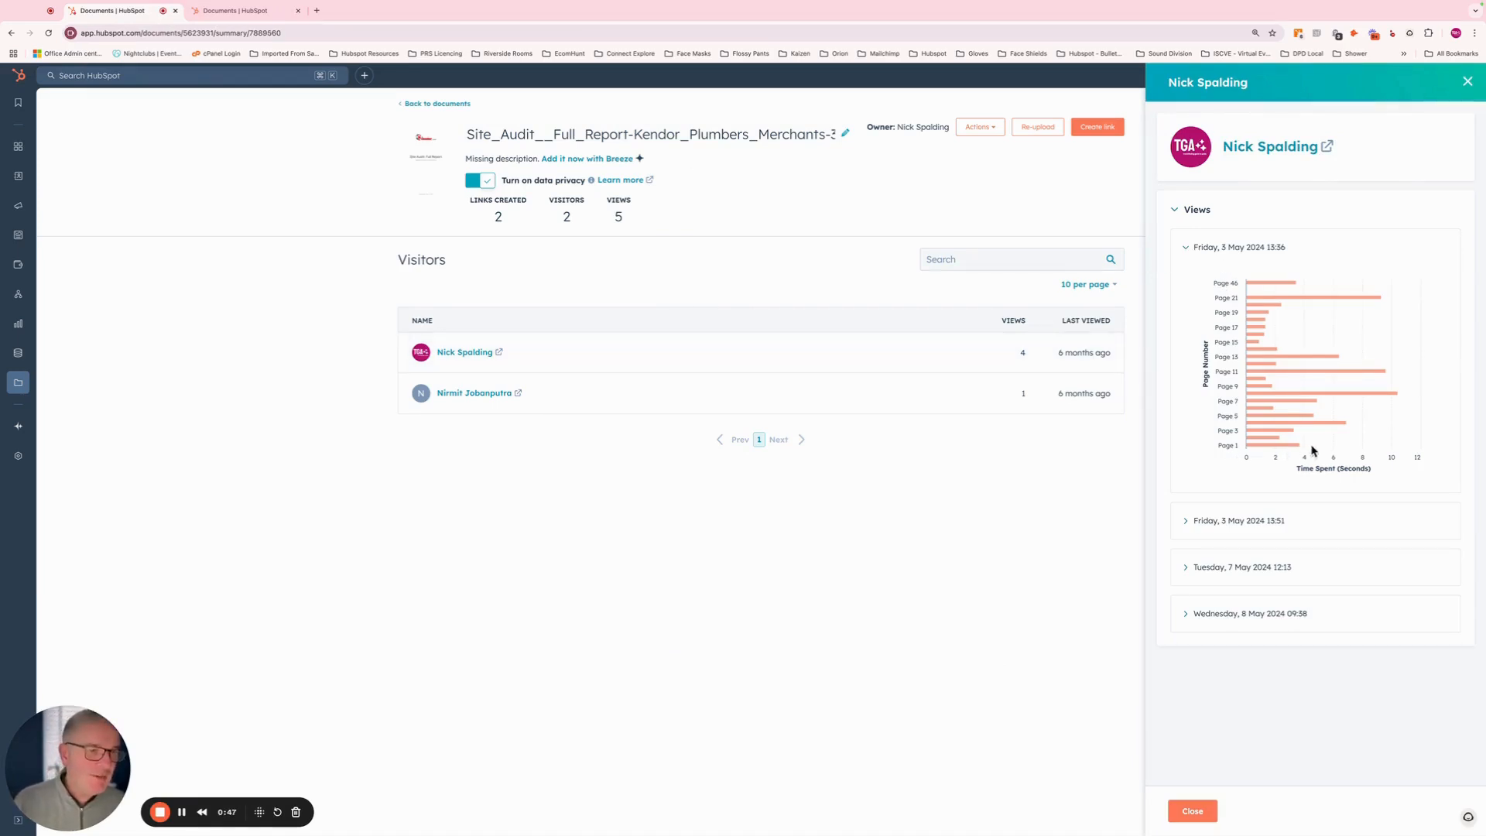
{"action": "mouse_move", "coordinate": [1308, 284]}
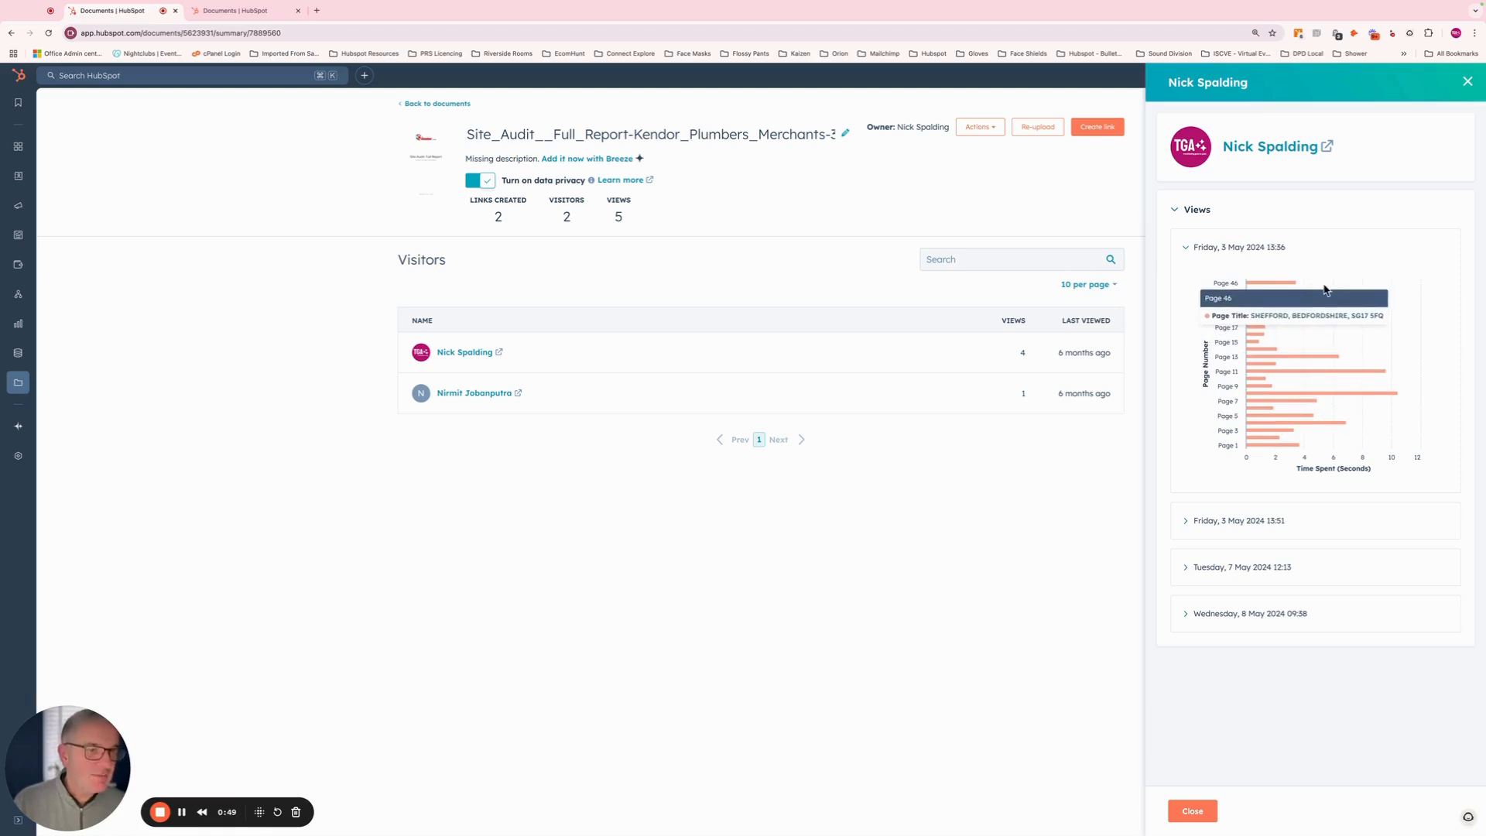
{"action": "mouse_move", "coordinate": [1190, 509]}
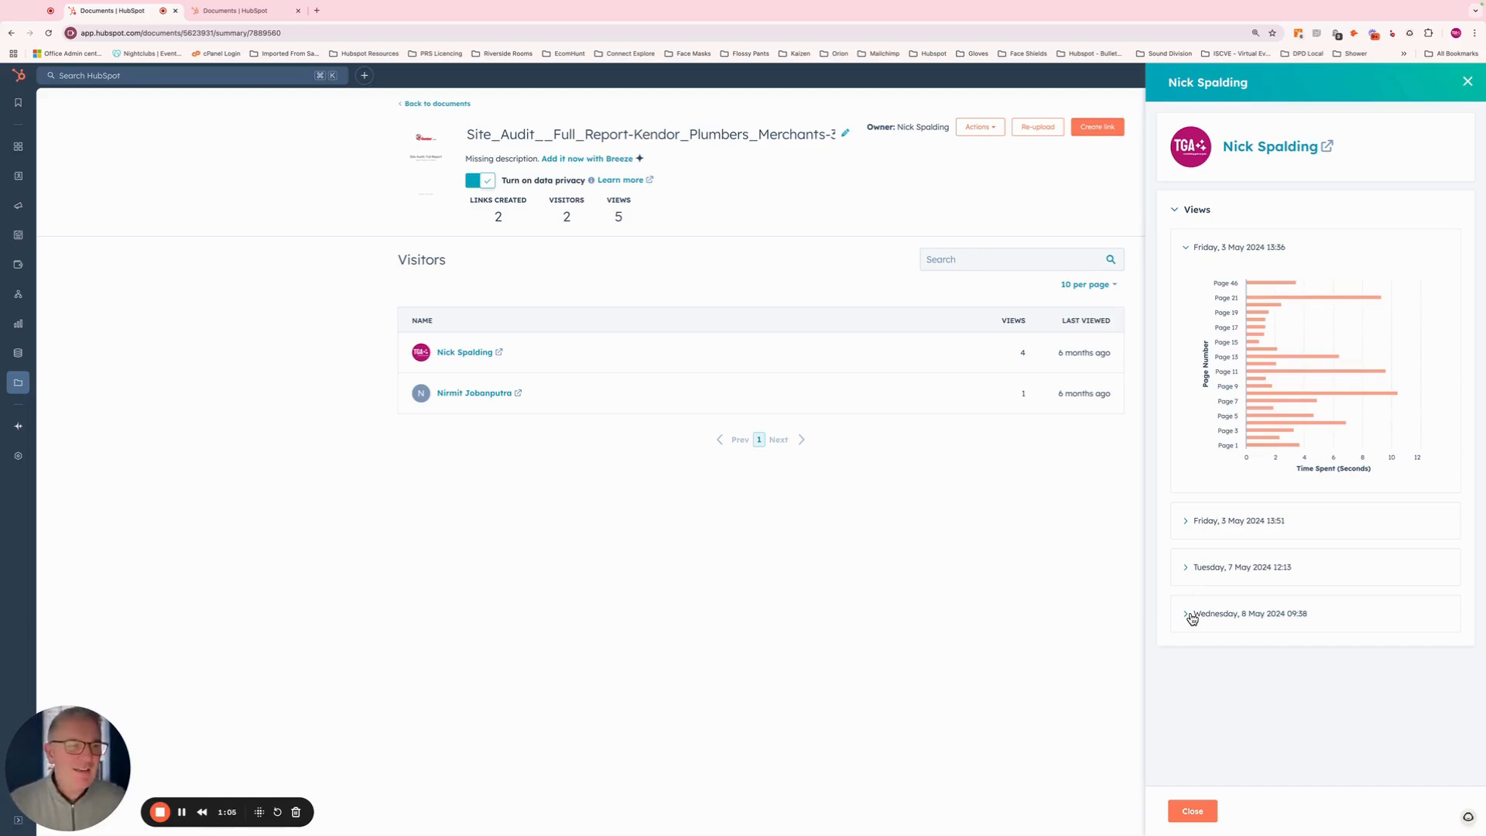
{"action": "mouse_move", "coordinate": [1275, 283]}
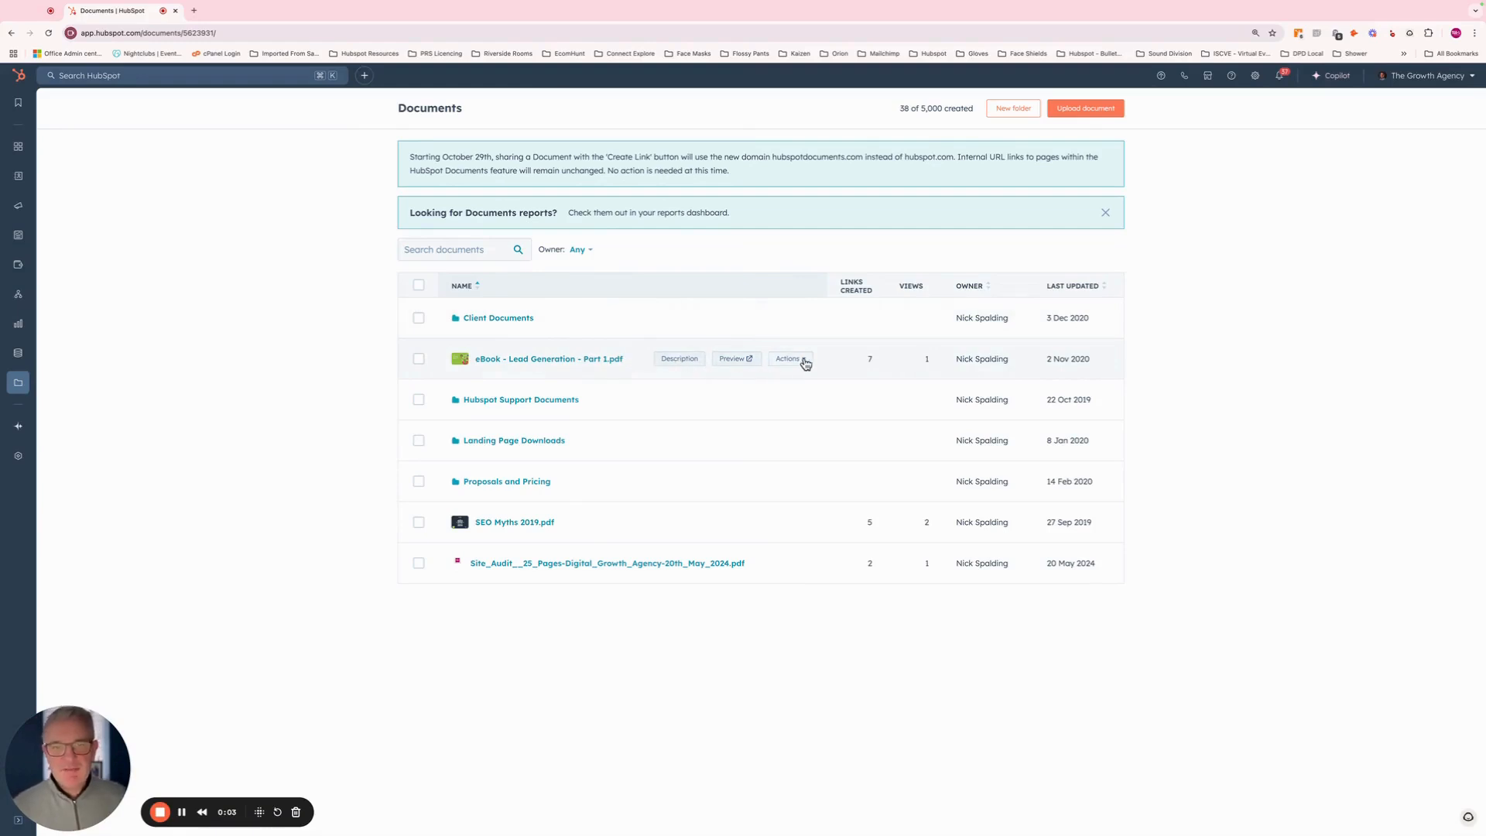
{"action": "left_click", "coordinate": [790, 358]}
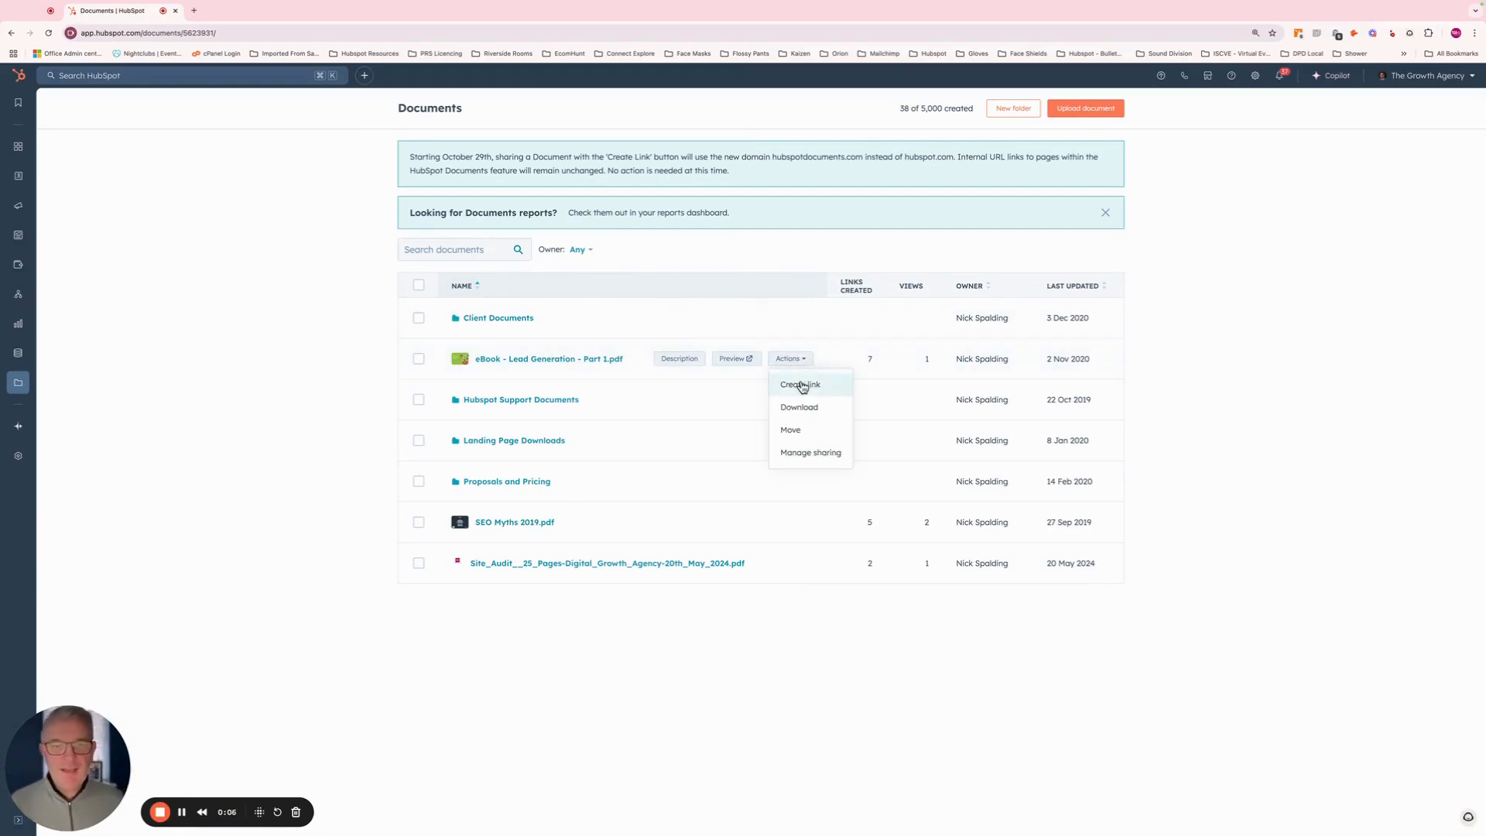
{"action": "left_click", "coordinate": [799, 384]}
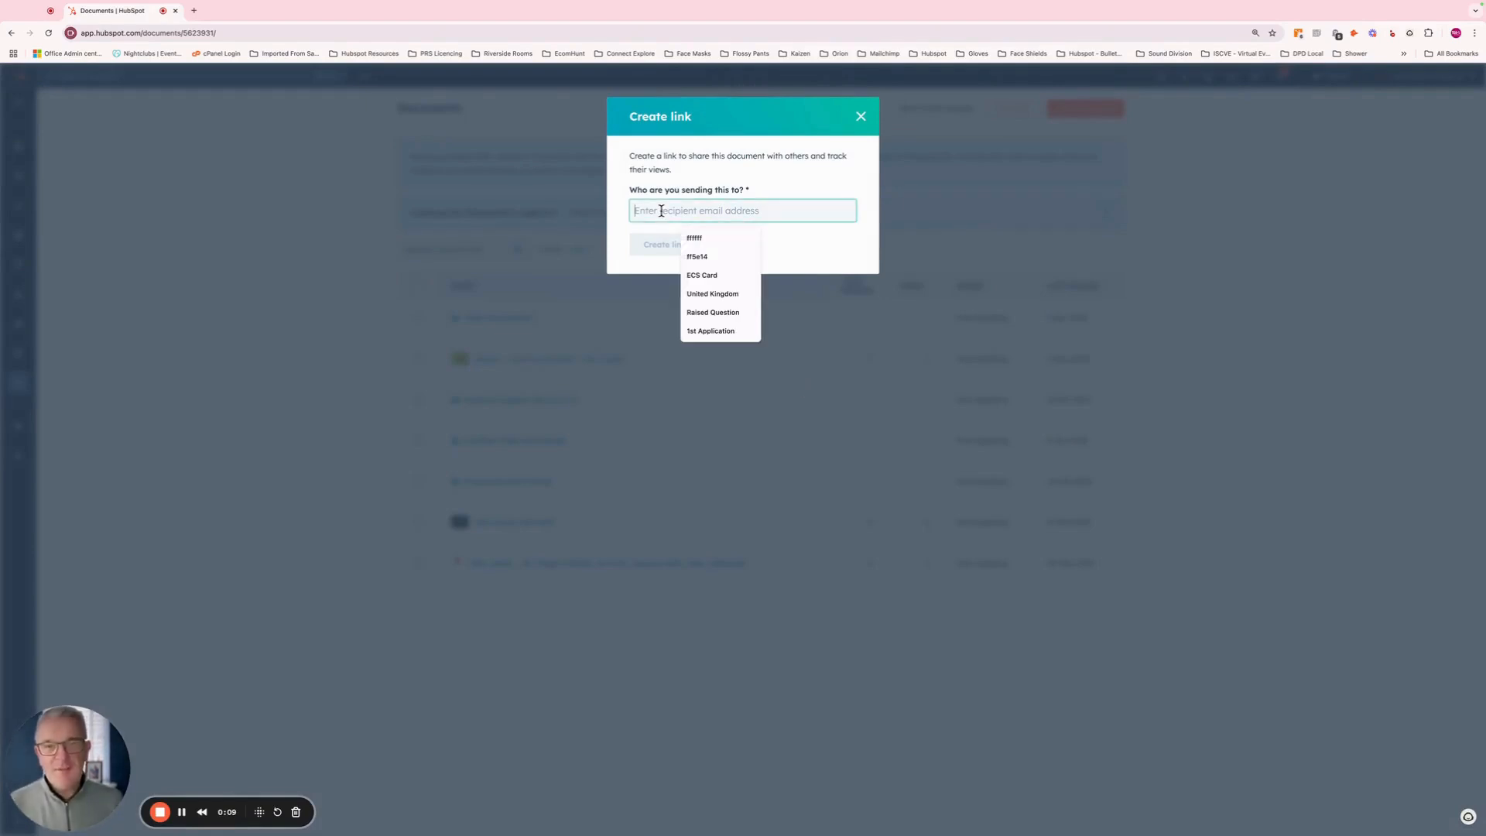
{"action": "type", "text": "nickspa"}
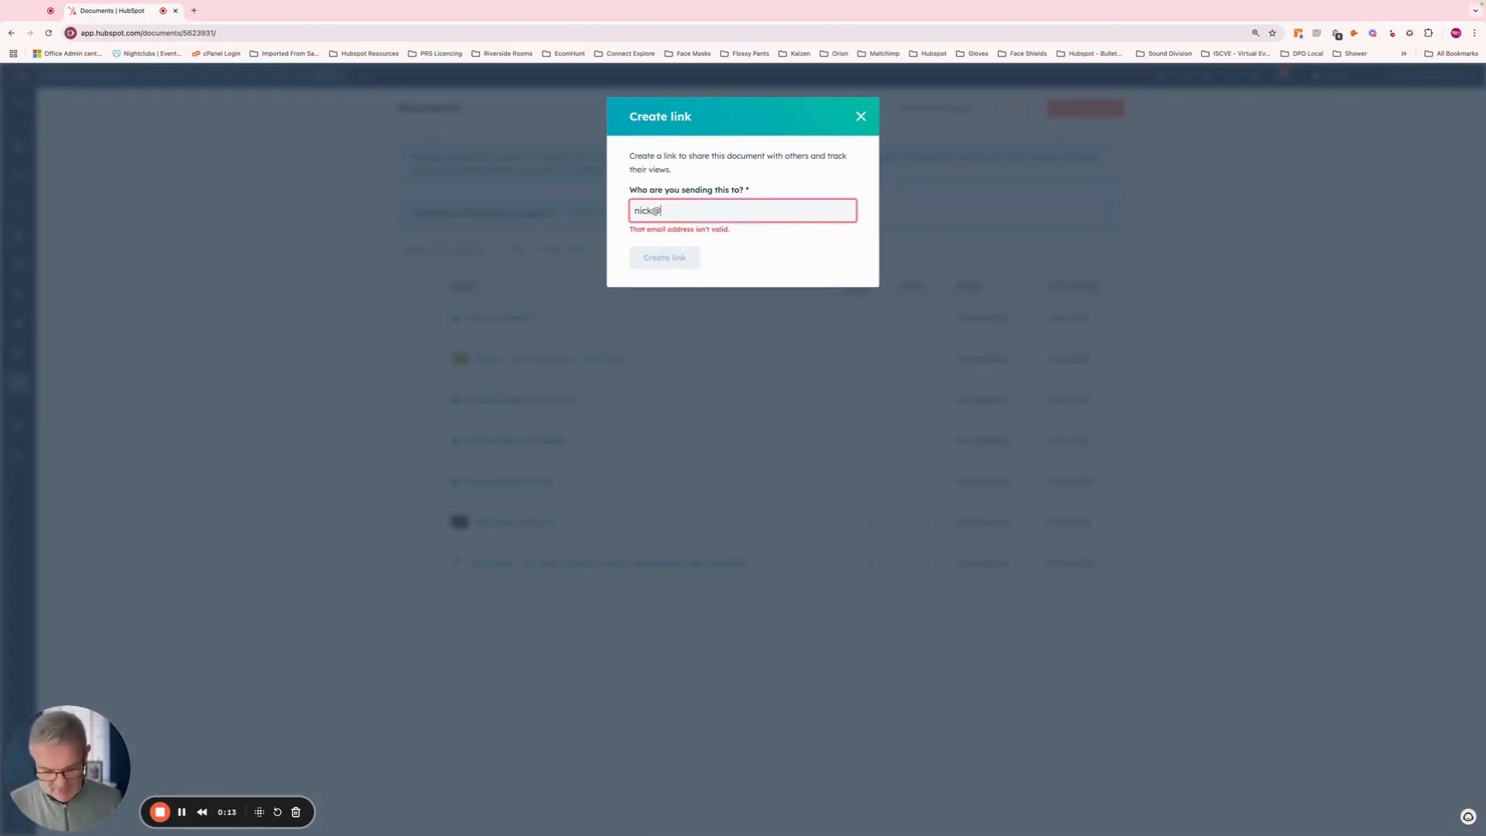
{"action": "type", "text": "thegrowthagency.co"}
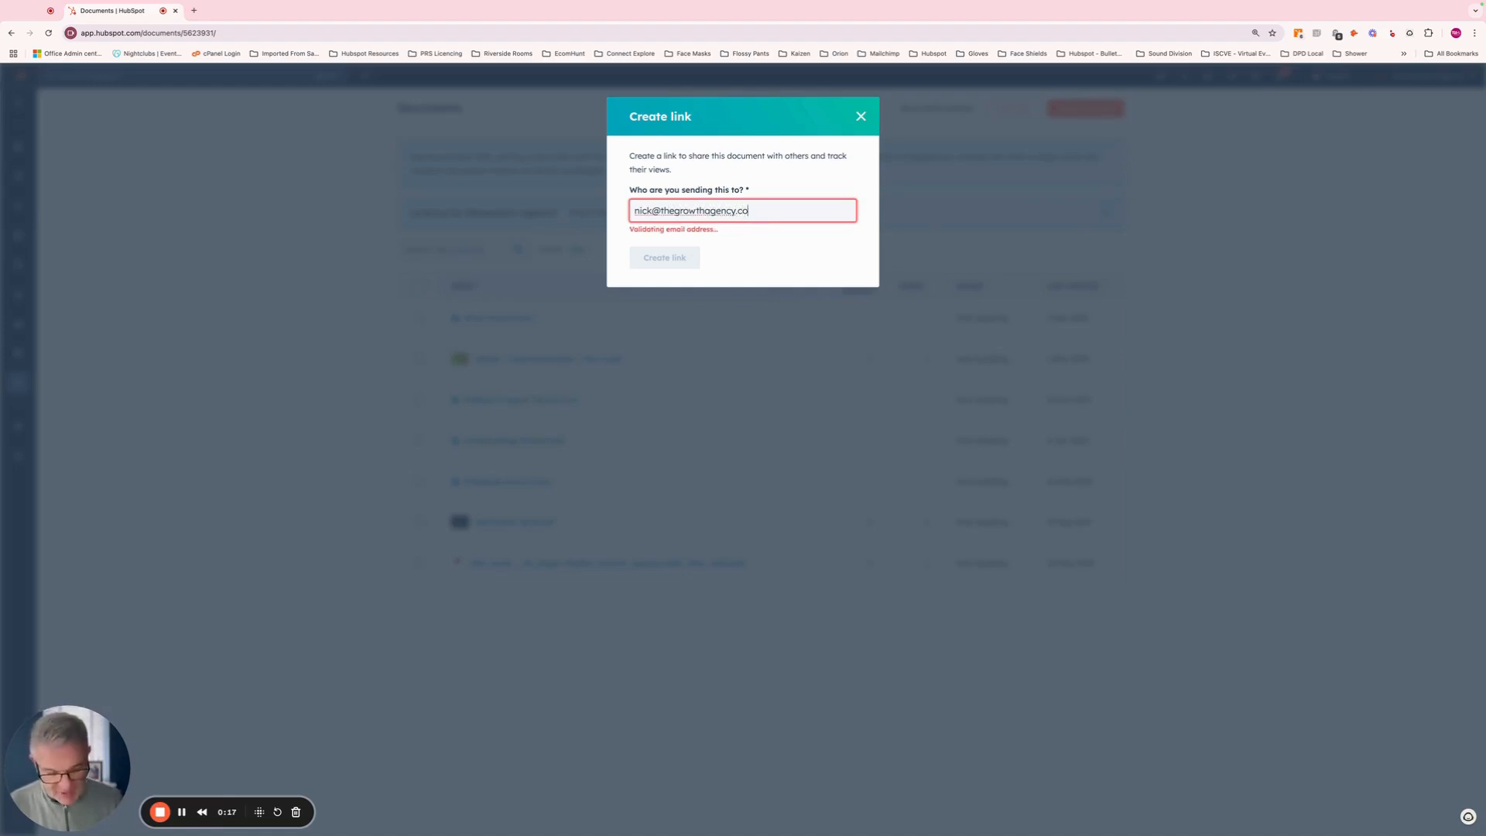
{"action": "type", "text": ".uk"}
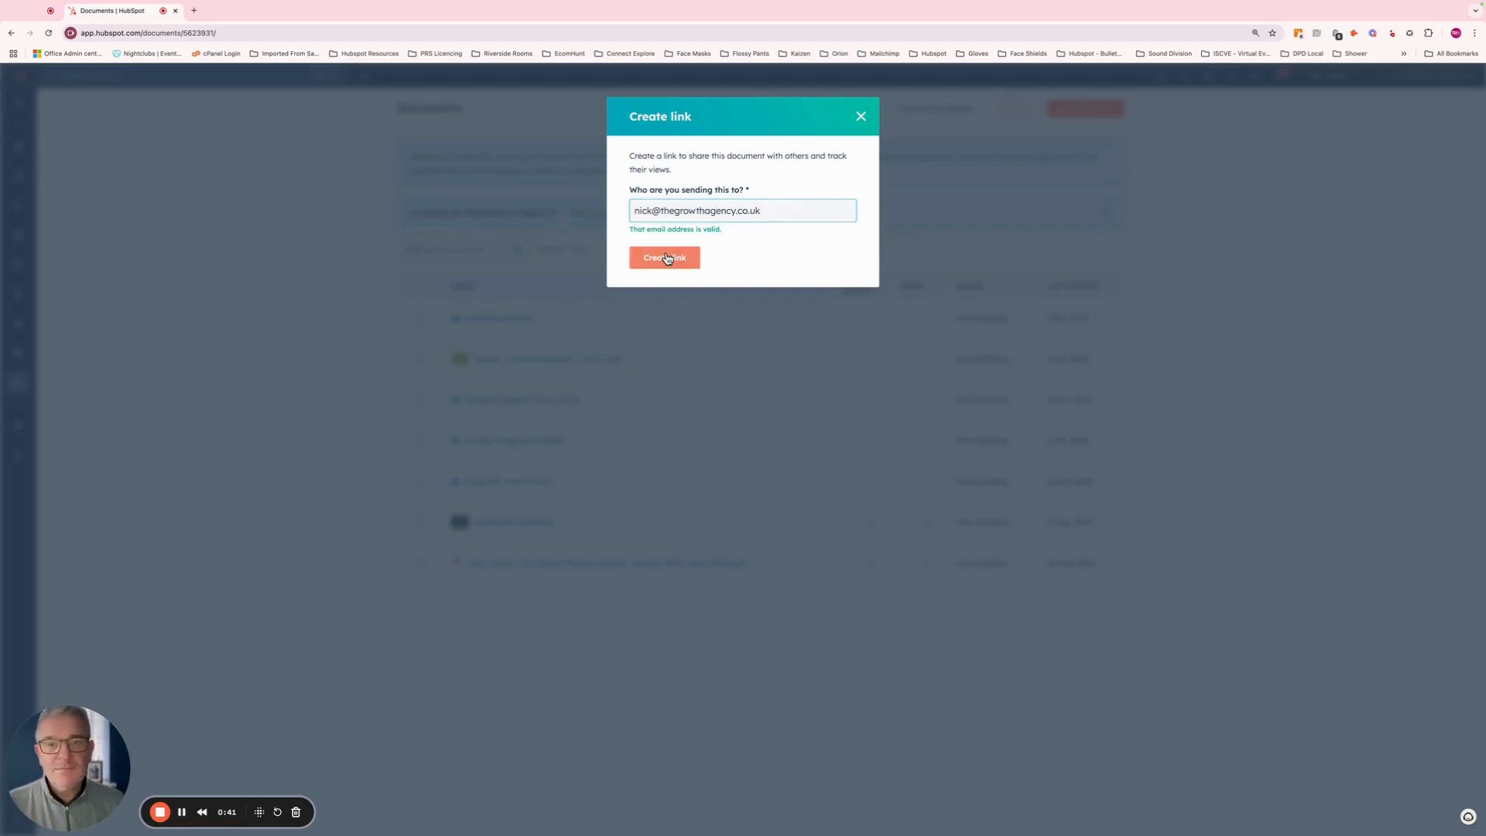
{"action": "left_click", "coordinate": [663, 257]}
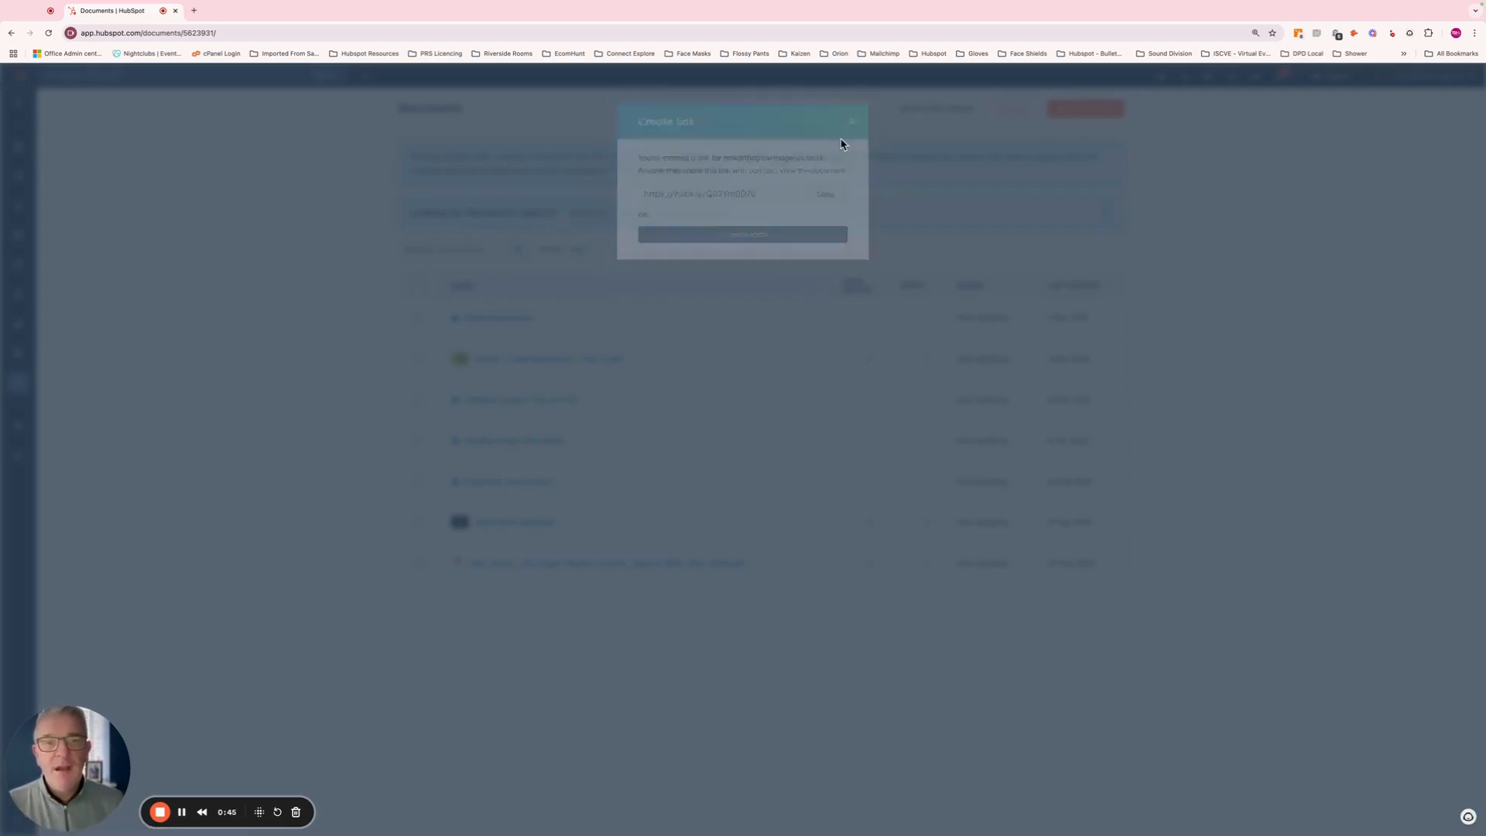
Step: Close the finished Create link dialog to return to the Documents list
{"action": "left_click", "coordinate": [850, 121]}
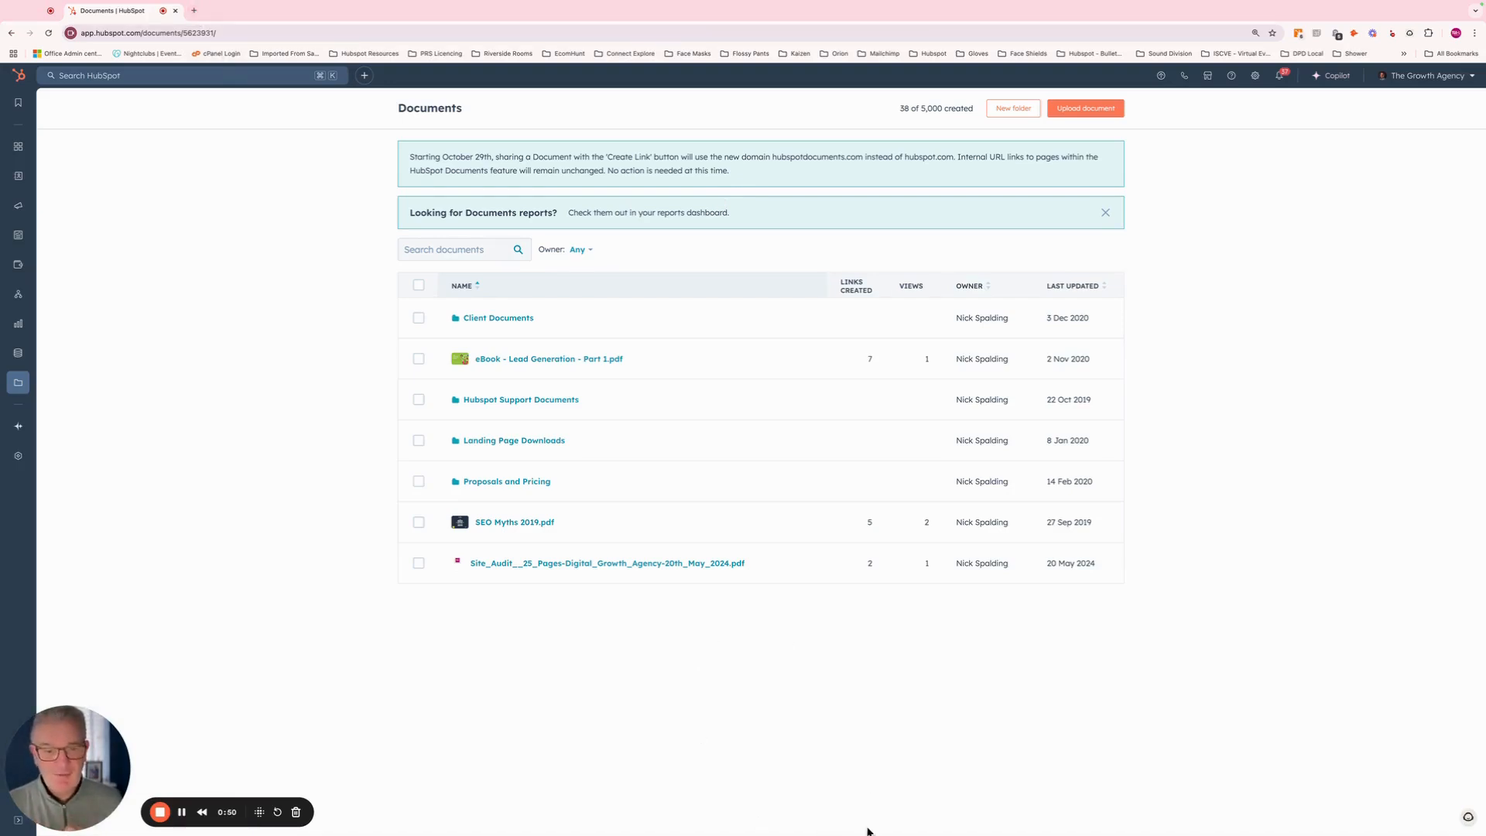
{"action": "mouse_move", "coordinate": [398, 389]}
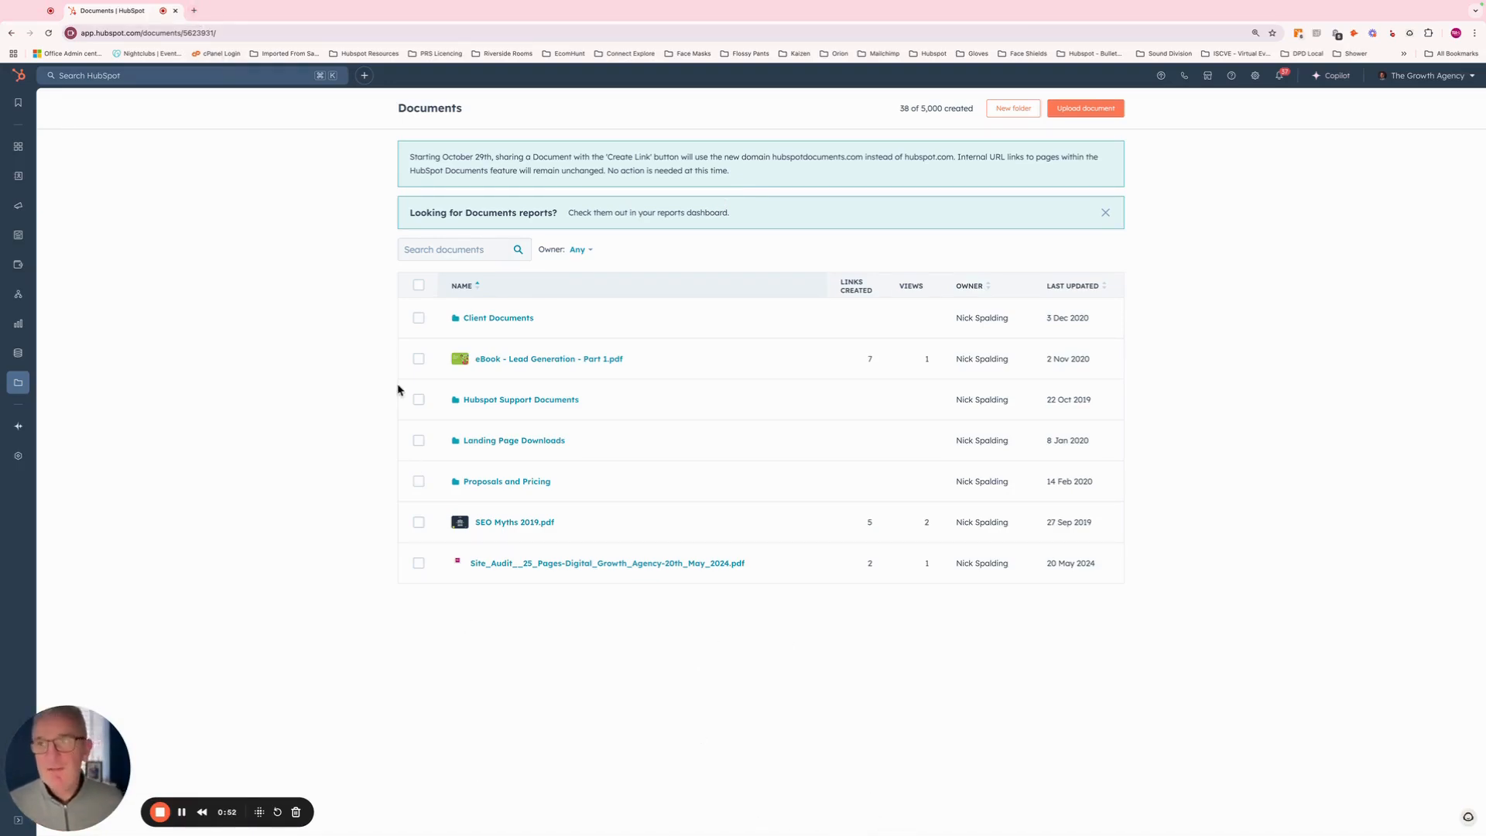
{"action": "mouse_move", "coordinate": [188, 756]}
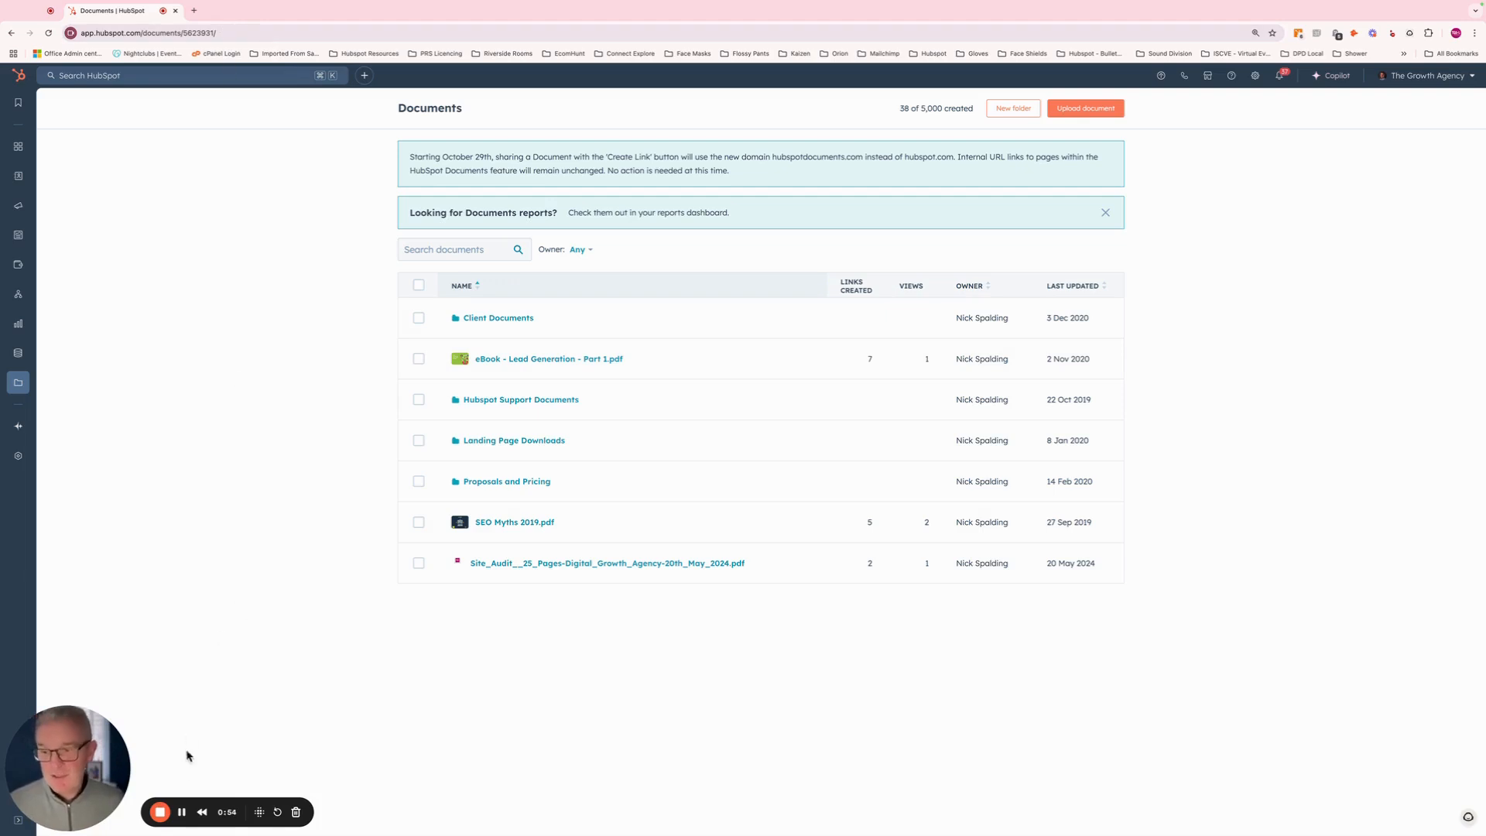